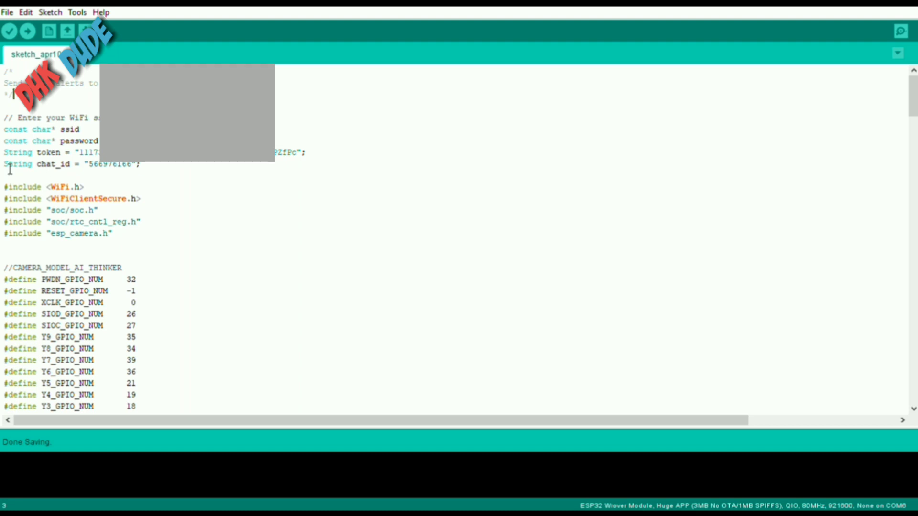
mouse_move(195, 221)
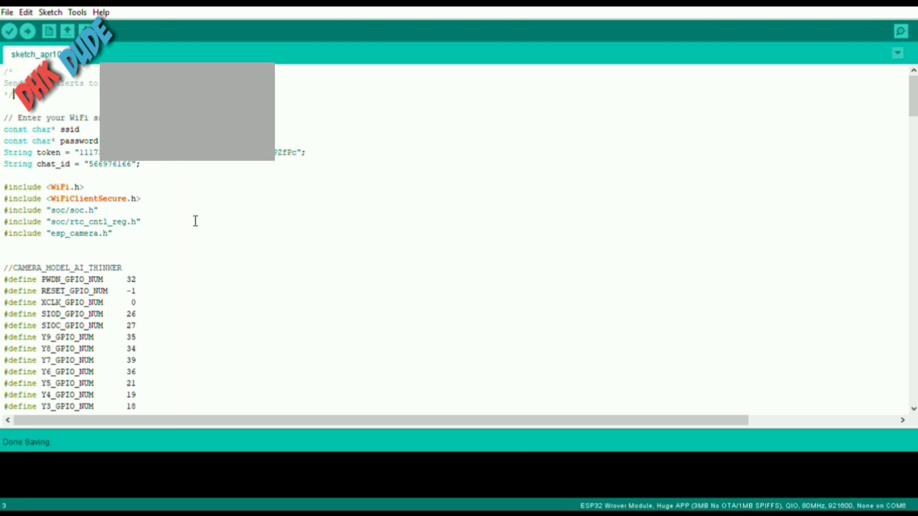
Review the sketch code, then check Board ESP32 Wrover Module, Huge APP partition and port in Tools
scroll("down", 3)
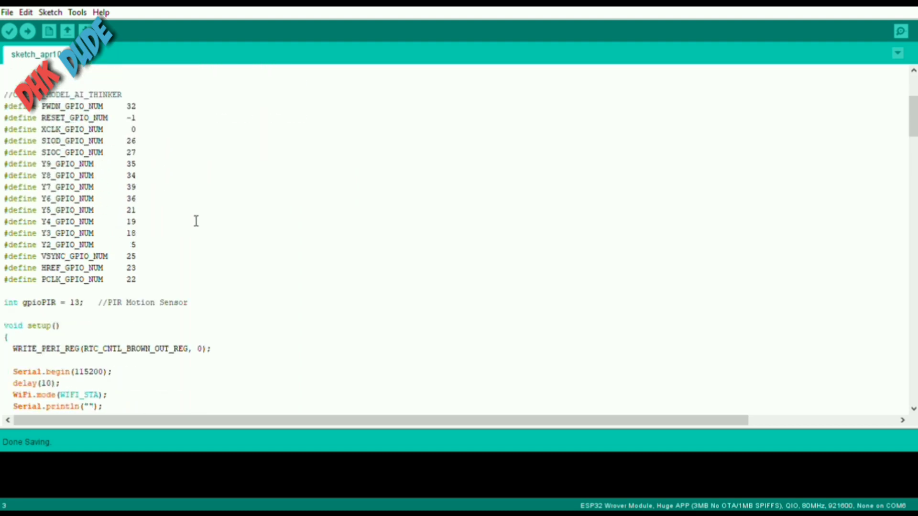
scroll("down", 3)
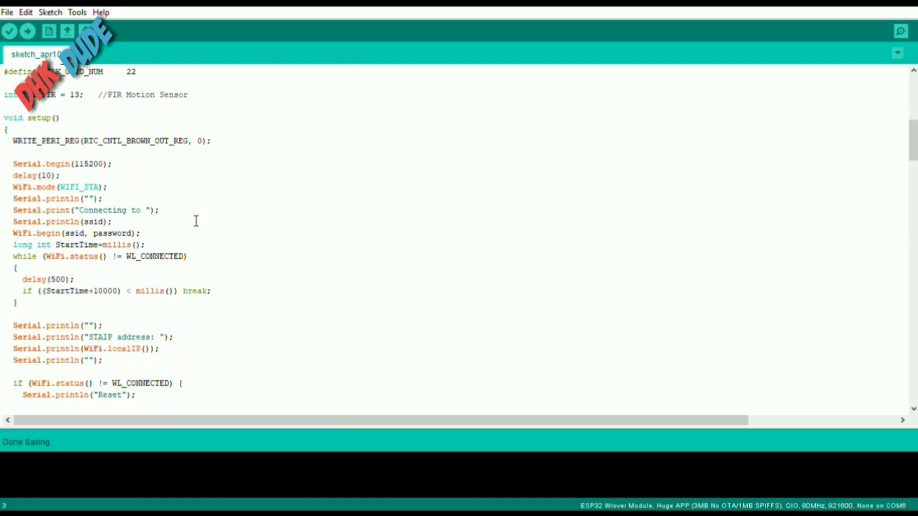
scroll("down", 3)
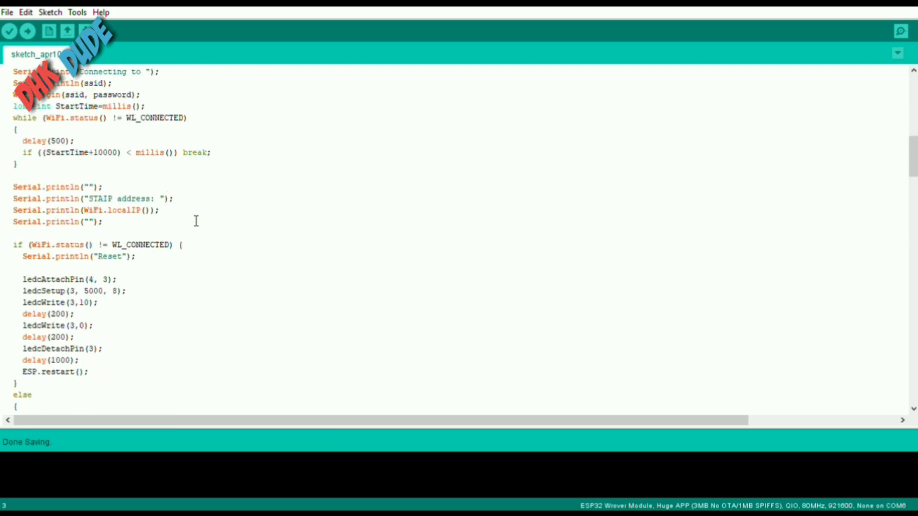
scroll("down", 3)
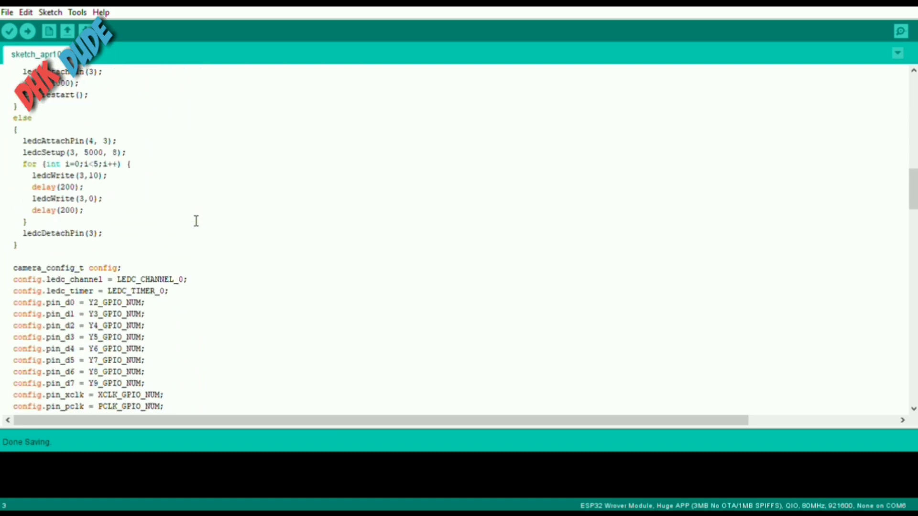
scroll("down", 3)
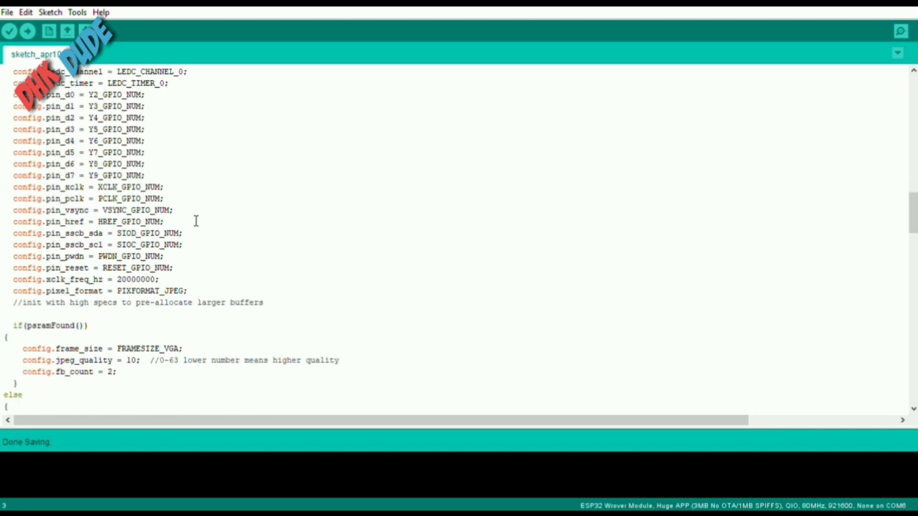
scroll("down", 3)
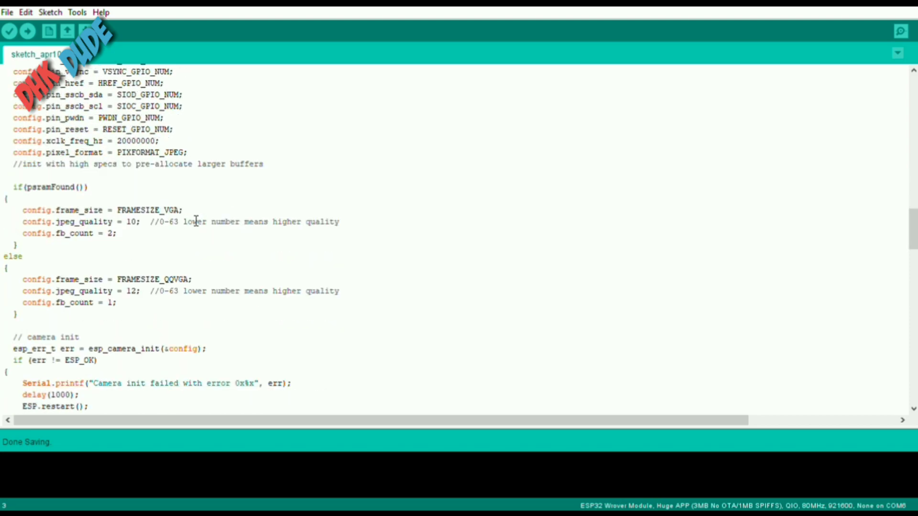
scroll("down", 3)
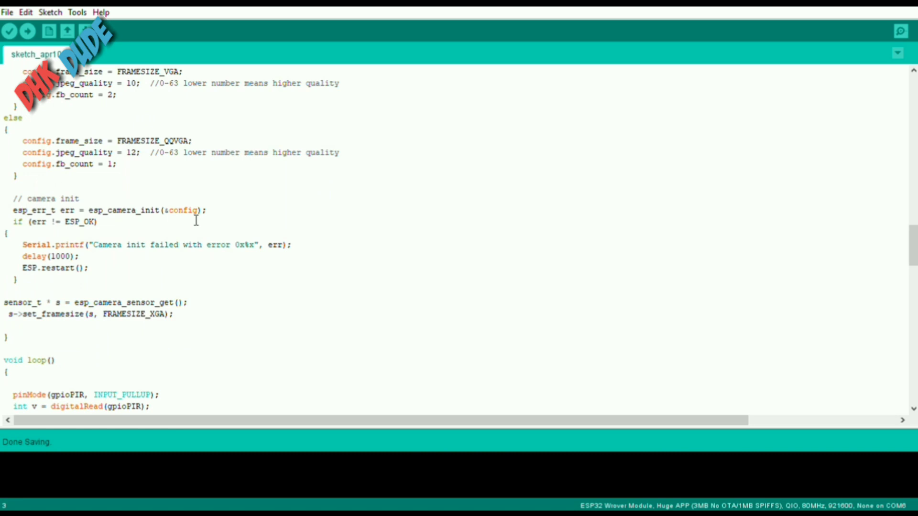
scroll("down", 3)
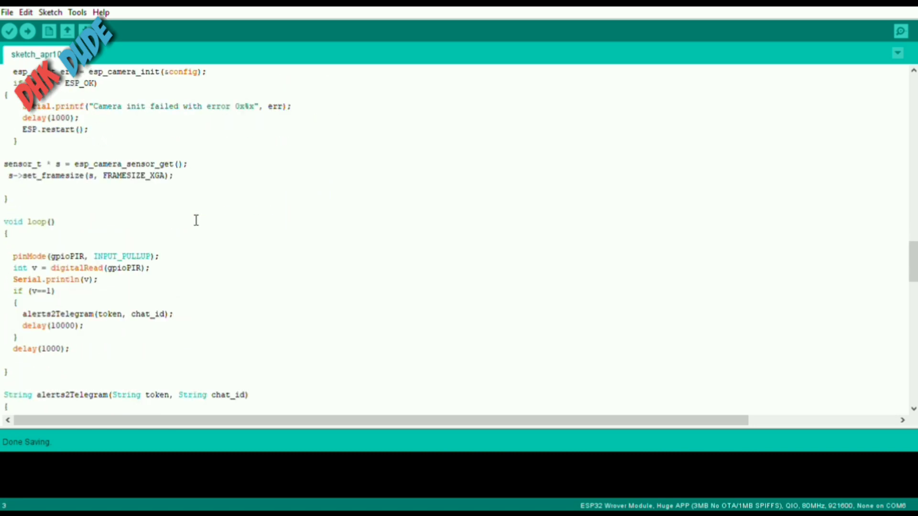
scroll("down", 3)
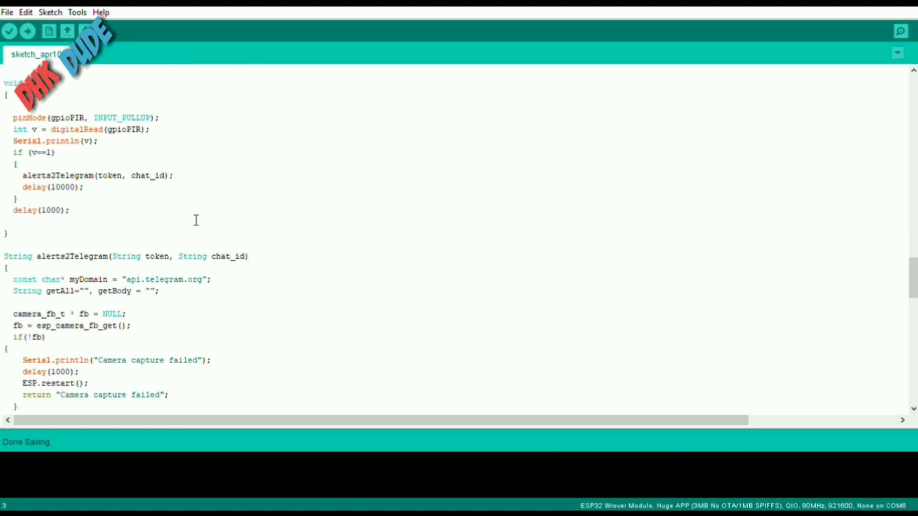
scroll("down", 3)
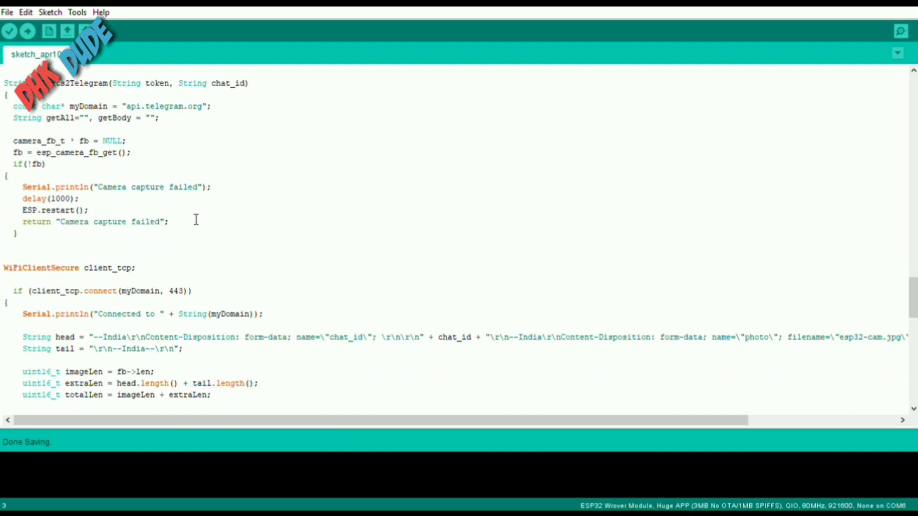
scroll("down", 3)
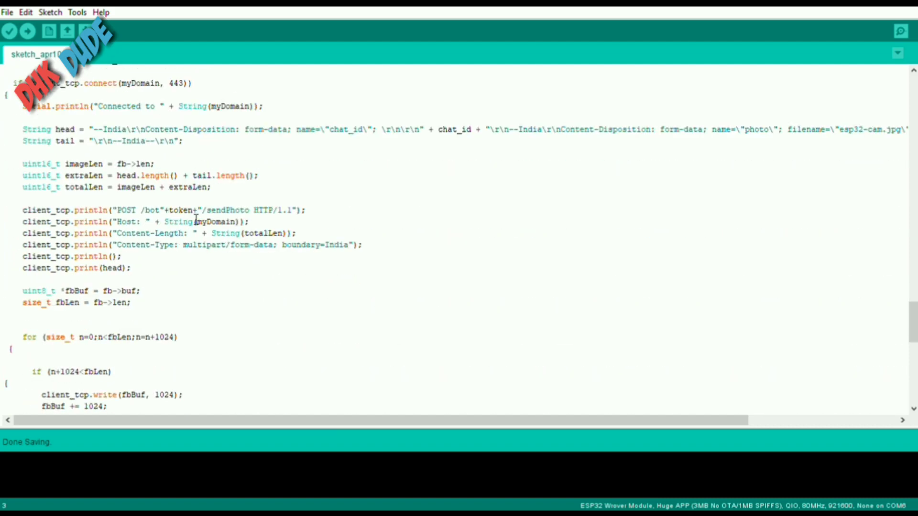
scroll("down", 3)
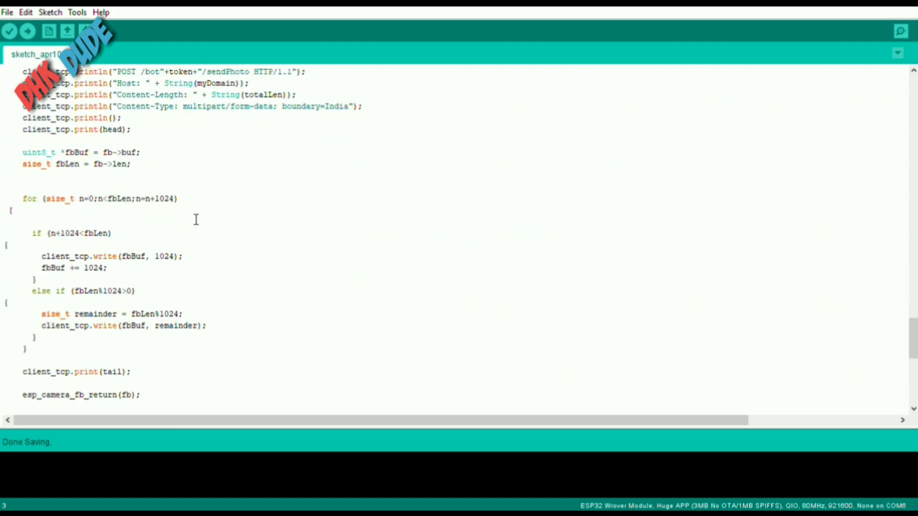
scroll("down", 3)
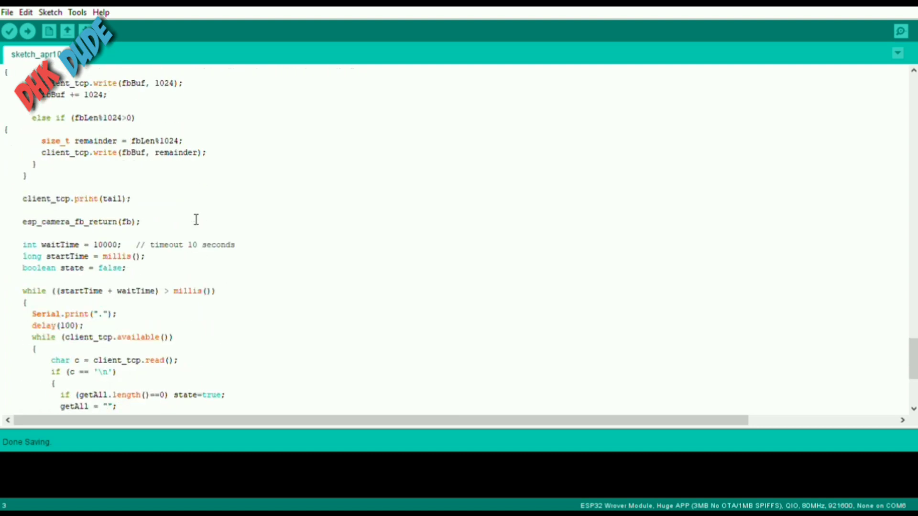
scroll("down", 3)
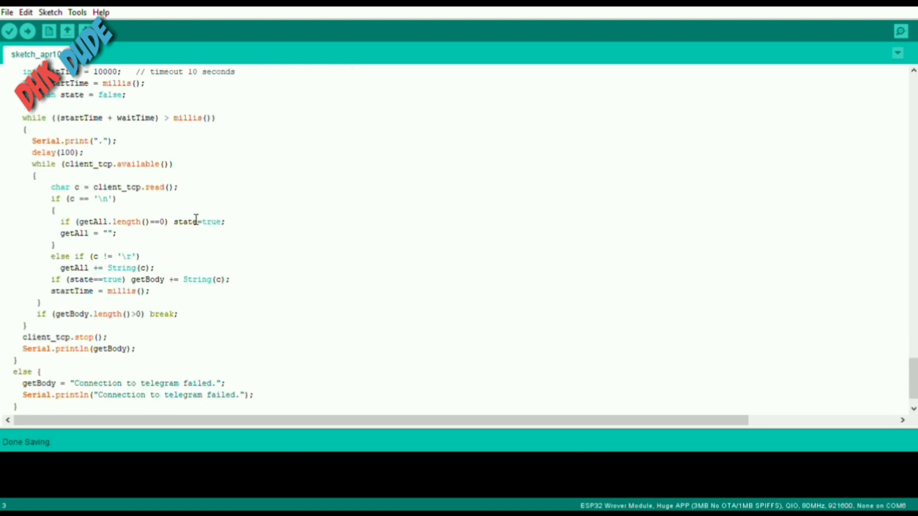
scroll("down", 3)
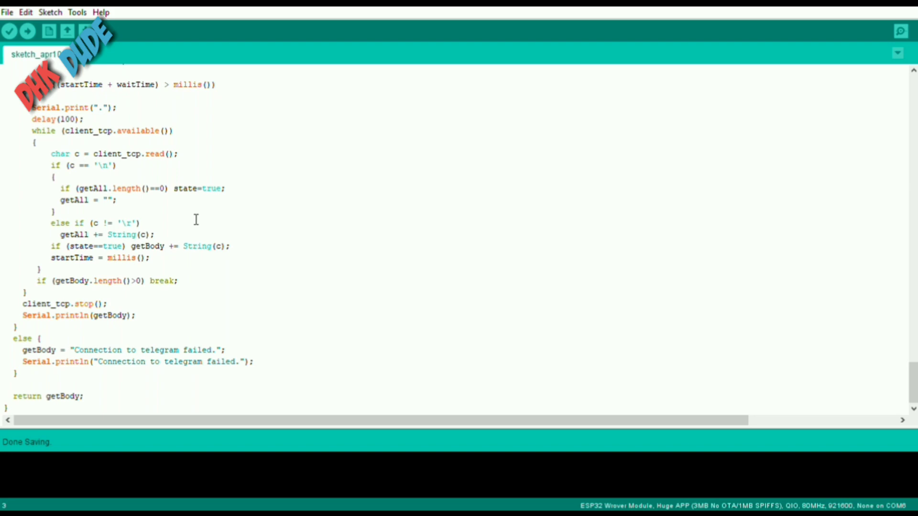
scroll("up", 3)
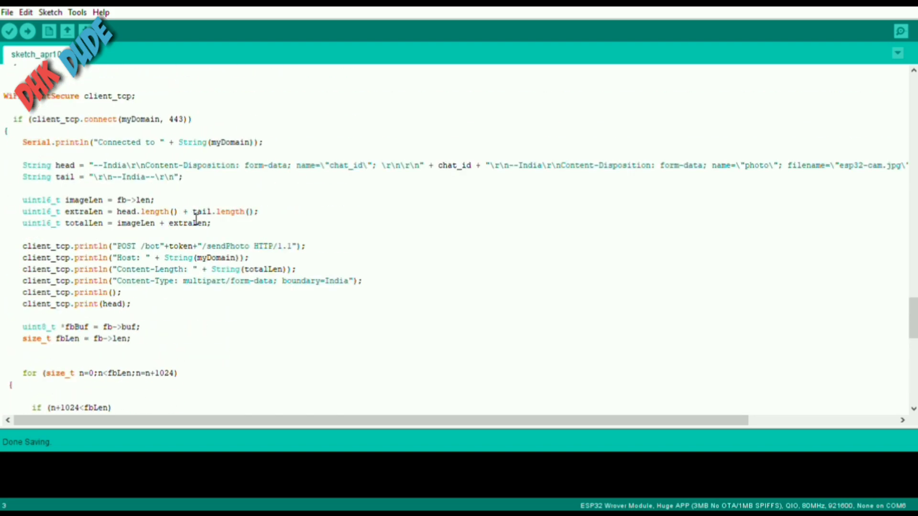
scroll("up", 3)
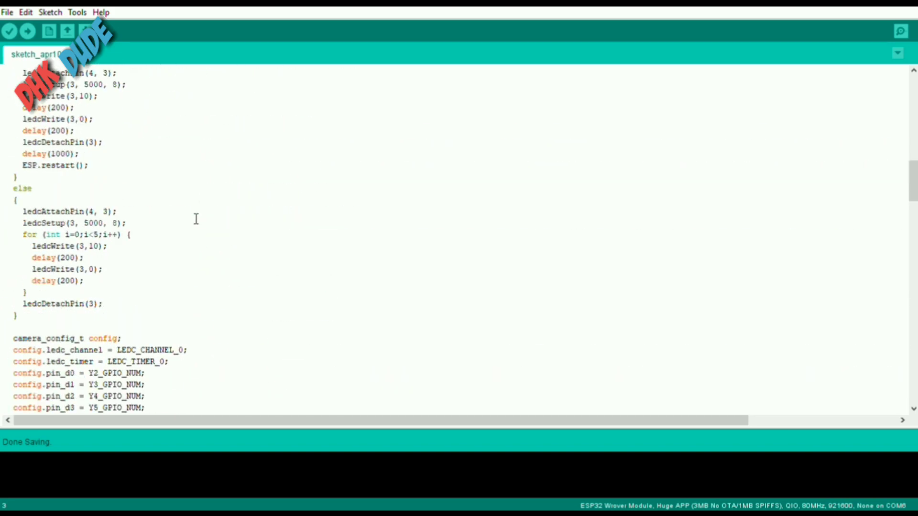
scroll("up", 3)
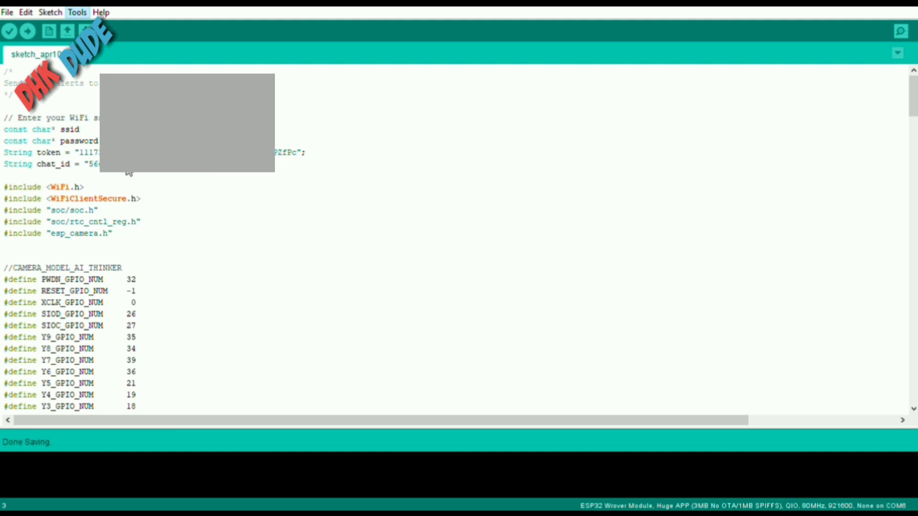
mouse_move(90, 190)
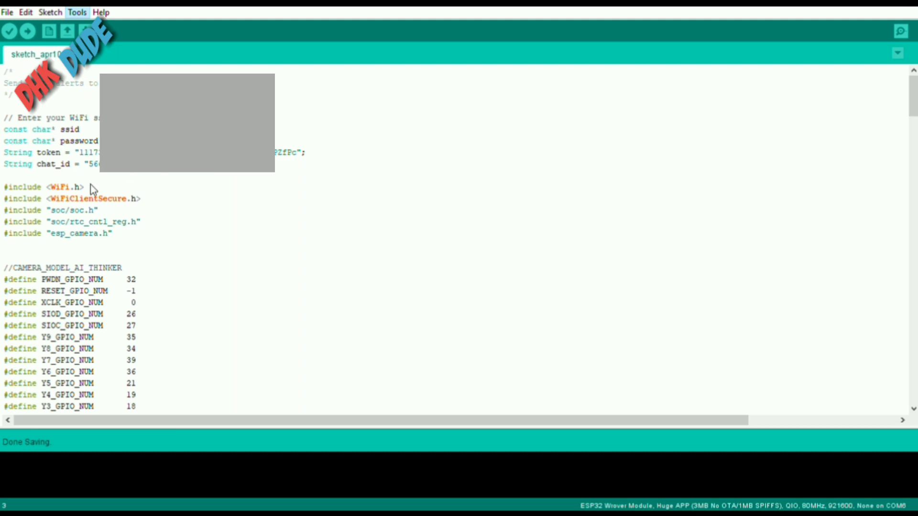
left_click(77, 12)
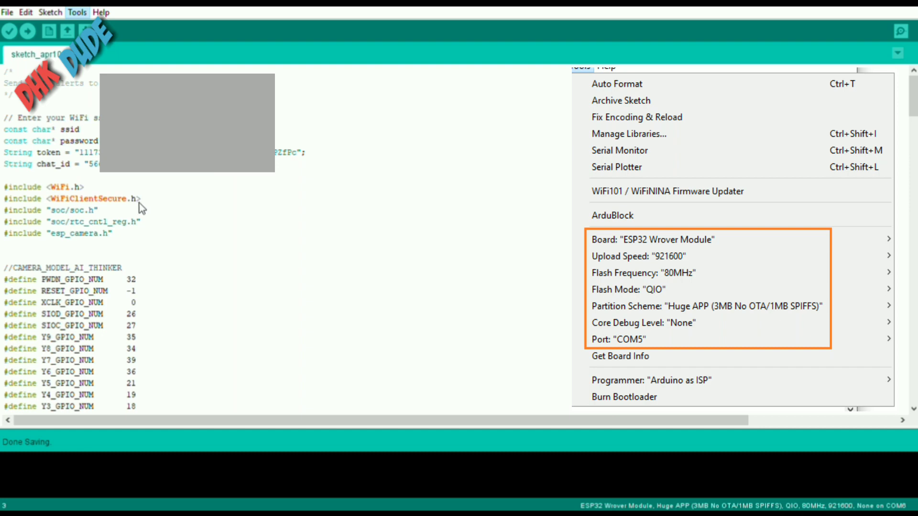
mouse_move(128, 225)
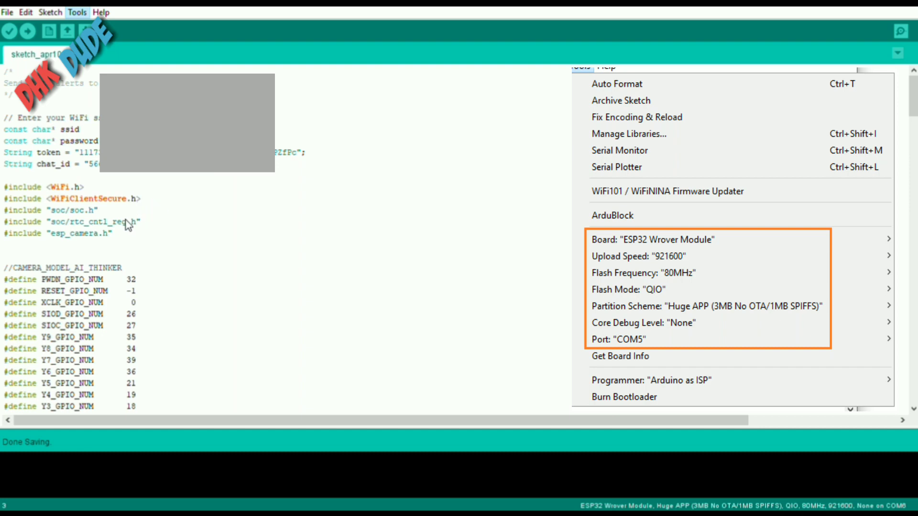
mouse_move(112, 241)
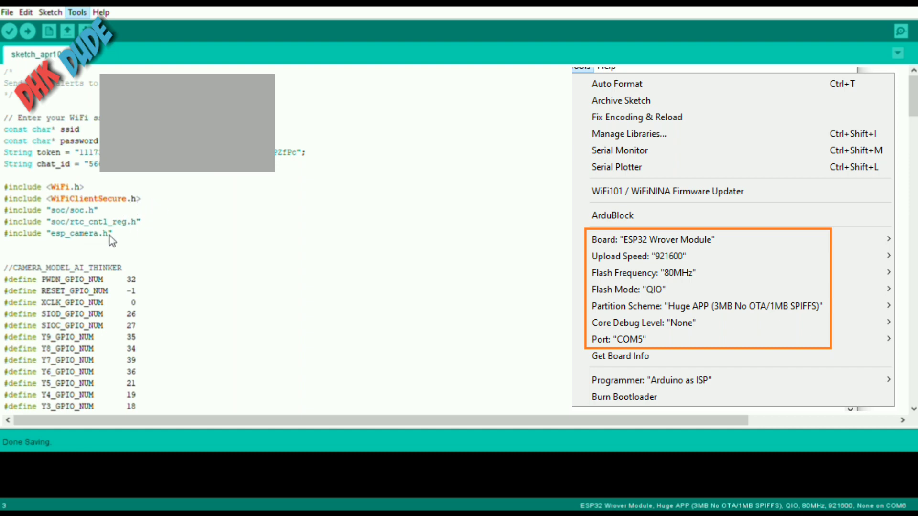
mouse_move(140, 255)
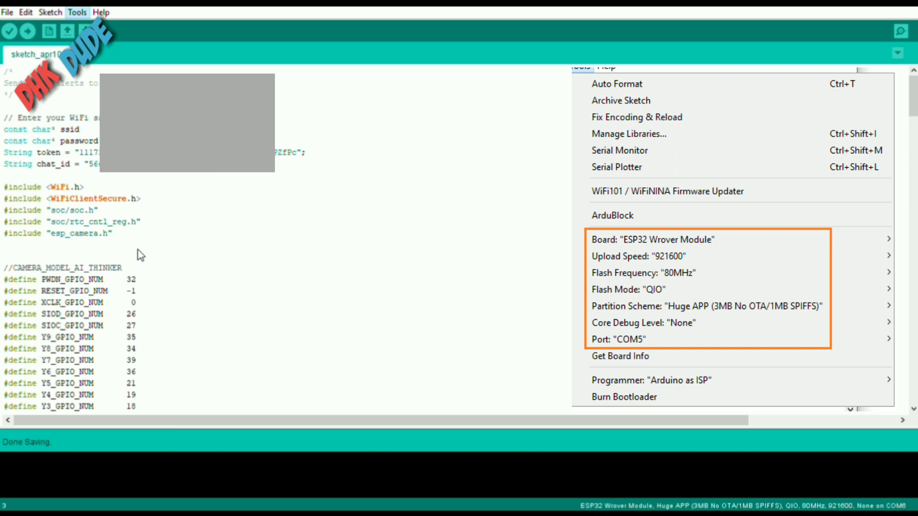
mouse_move(461, 210)
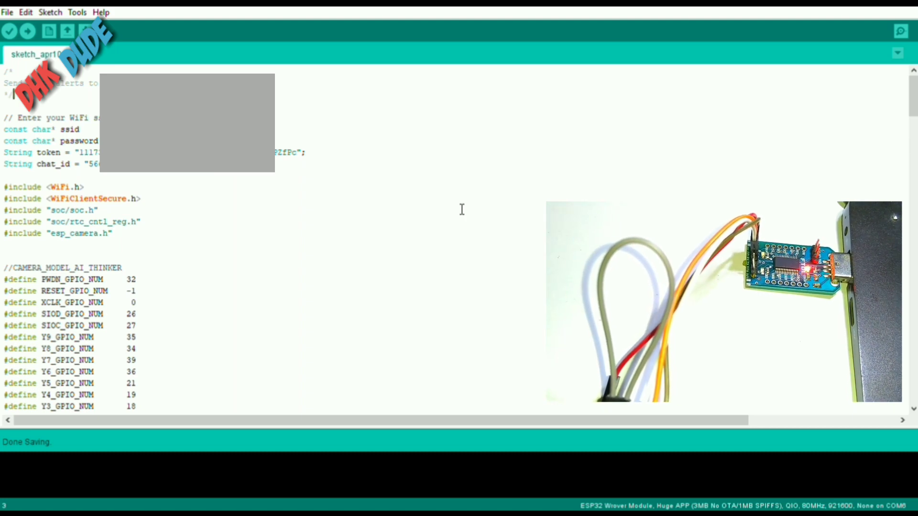
Compile and upload the motion-alert sketch to the ESP32 Wrover Module
left_click(27, 31)
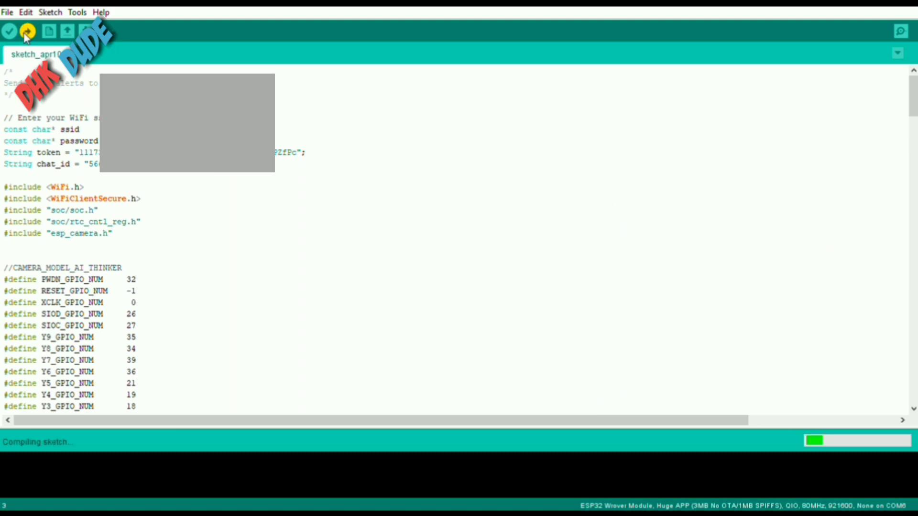